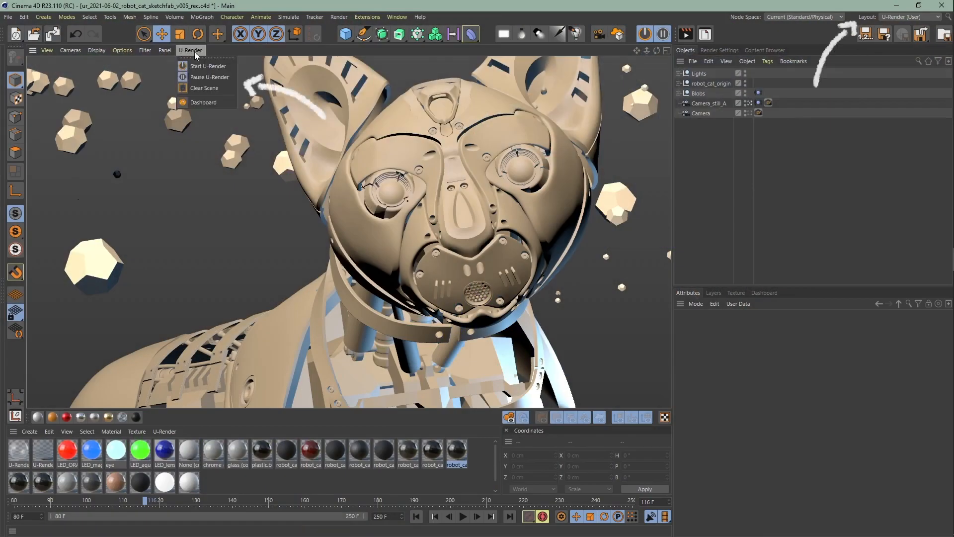
Step: Start the U-Render live preview, glance at the Render Settings Effects, and return to Objects
click(204, 87)
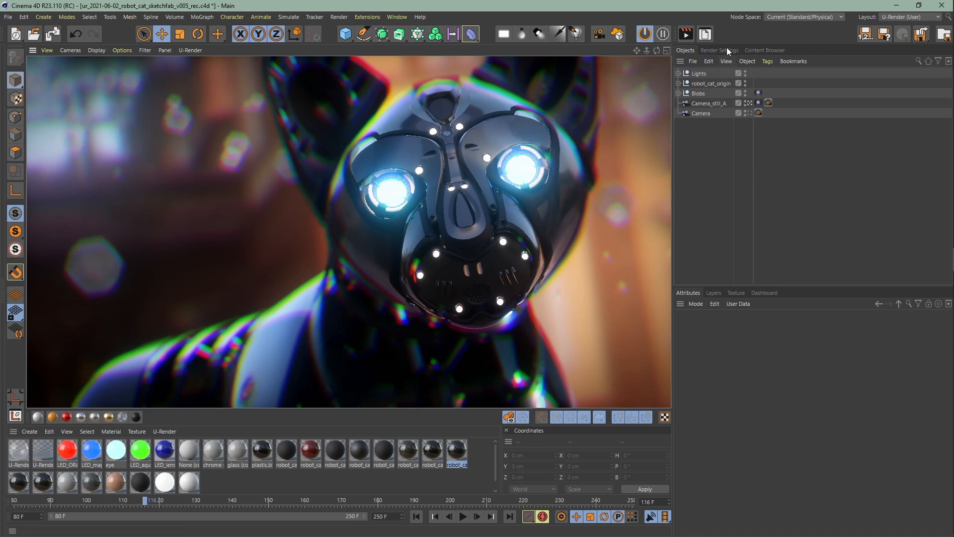
click(719, 50)
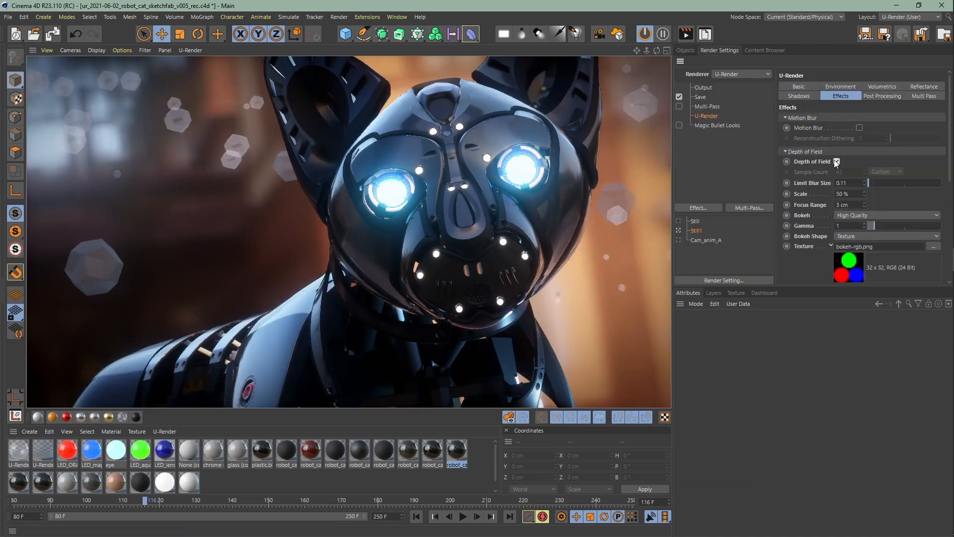
click(683, 50)
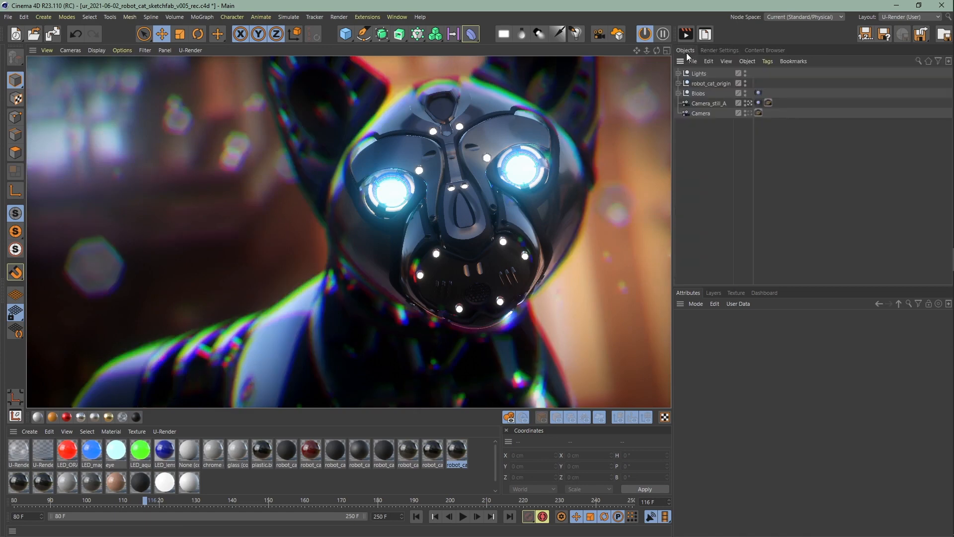
Step: Select robot_cat_origin and show the Camera's U-Render tag depth-of-field attributes
click(711, 83)
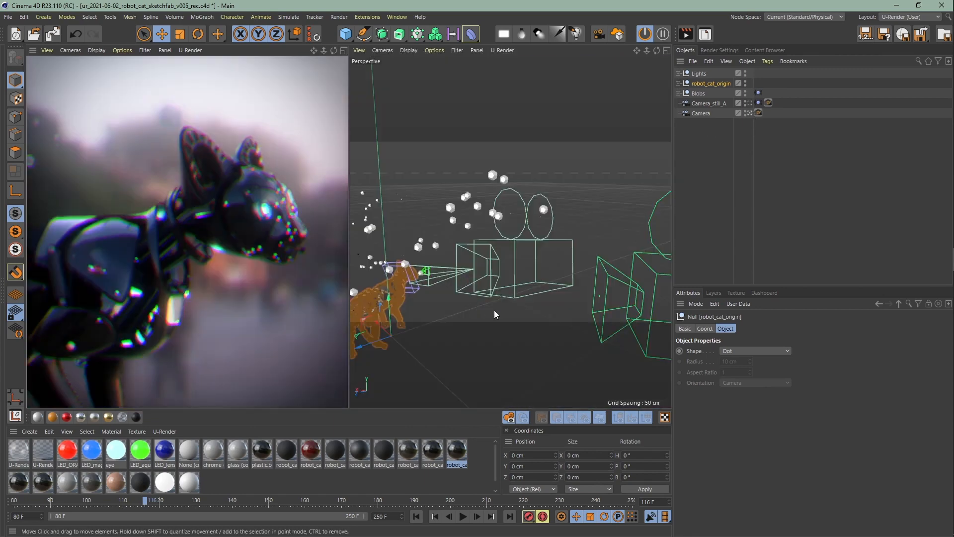
click(758, 113)
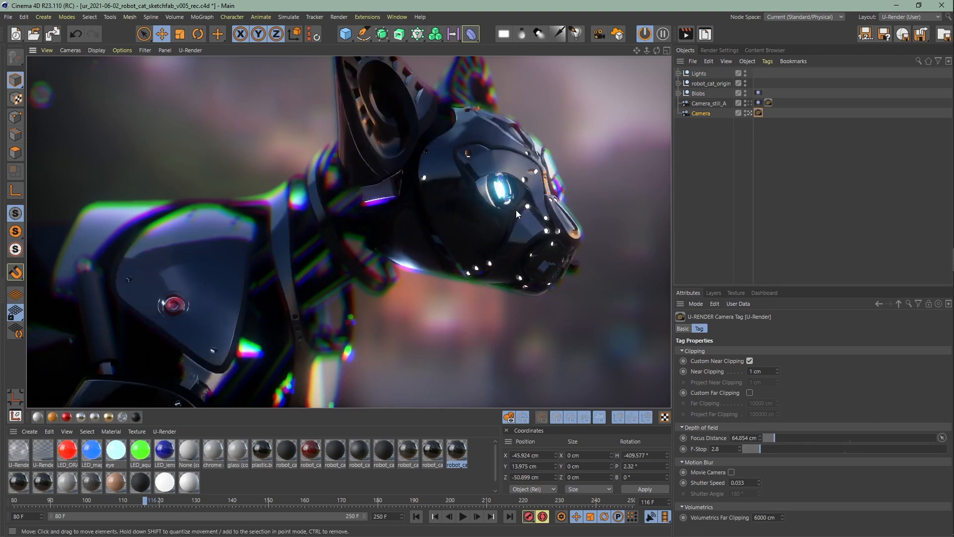
Step: Reset the U-Render Effects Depth of Field settings to their defaults
click(719, 50)
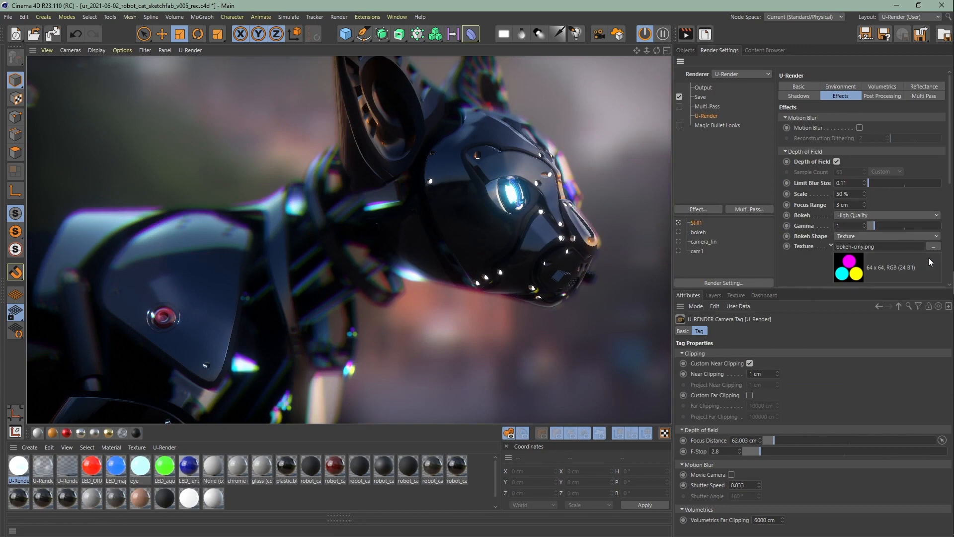
click(879, 246)
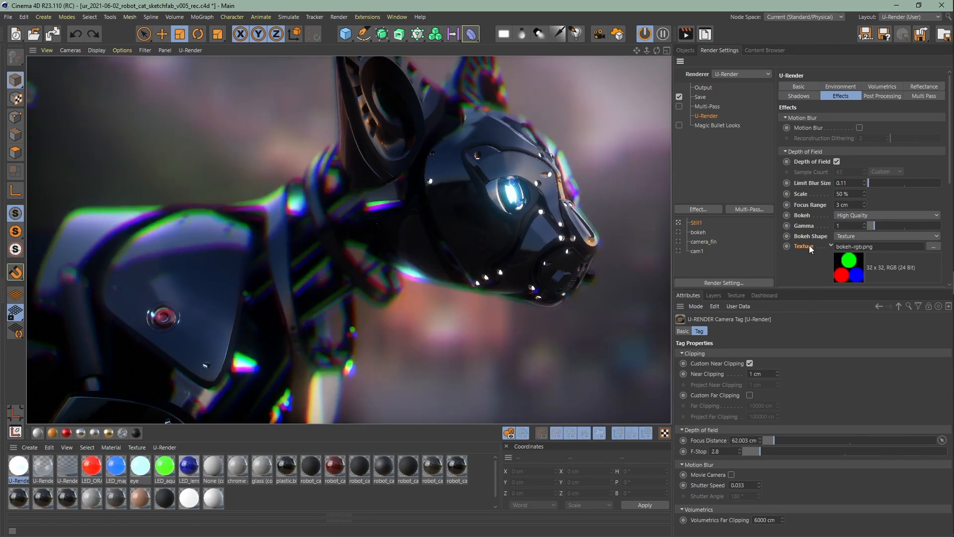
right_click(813, 161)
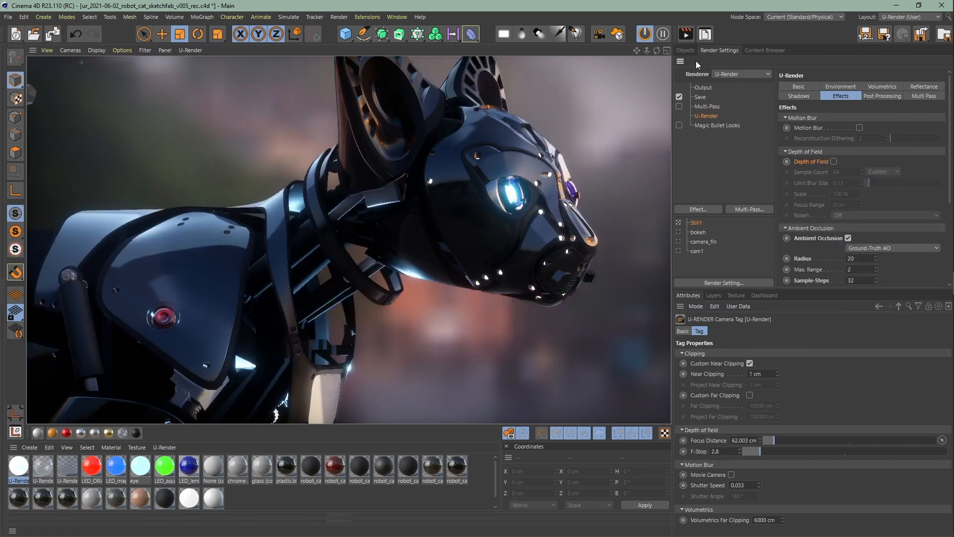
click(684, 50)
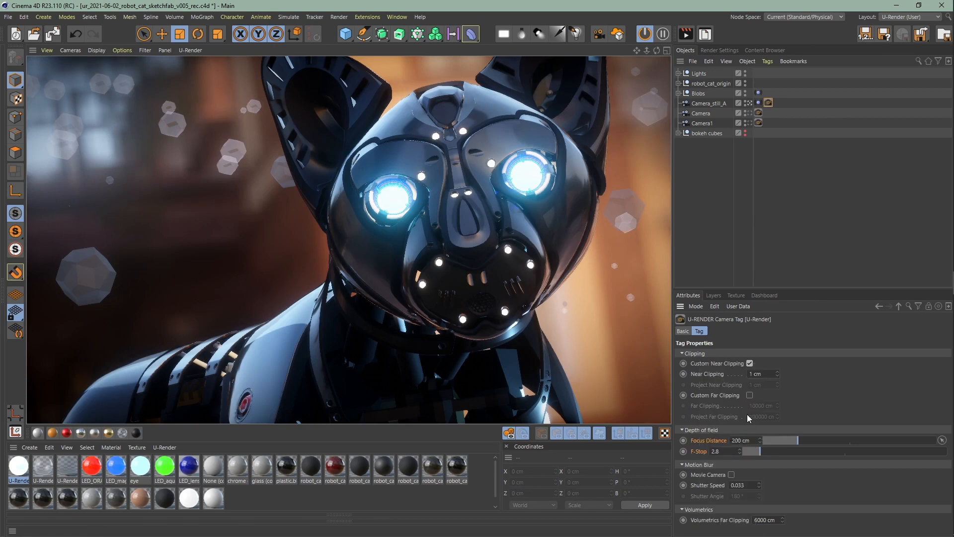
Step: Enable Depth of Field focused on the nose at about 26 cm, with camera F-Stop 14.1
click(719, 49)
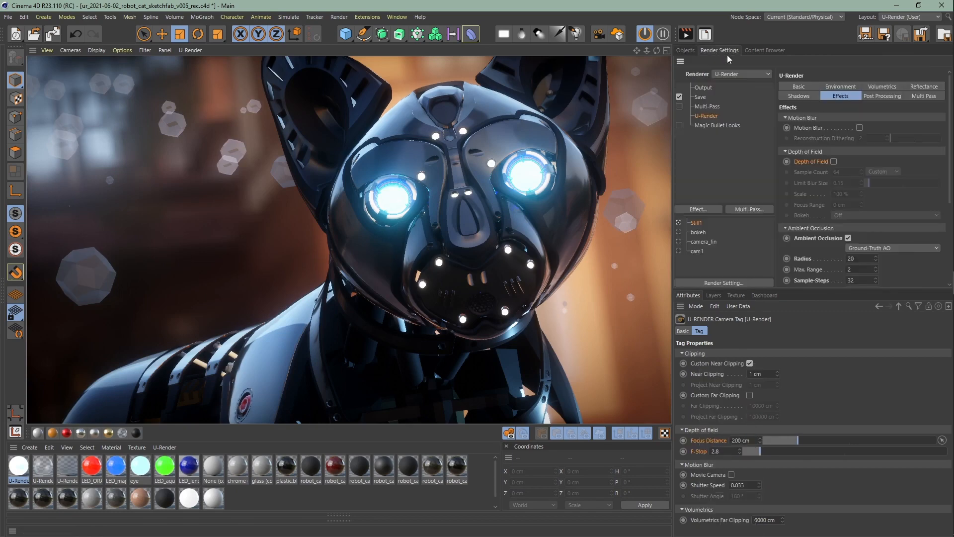
click(859, 161)
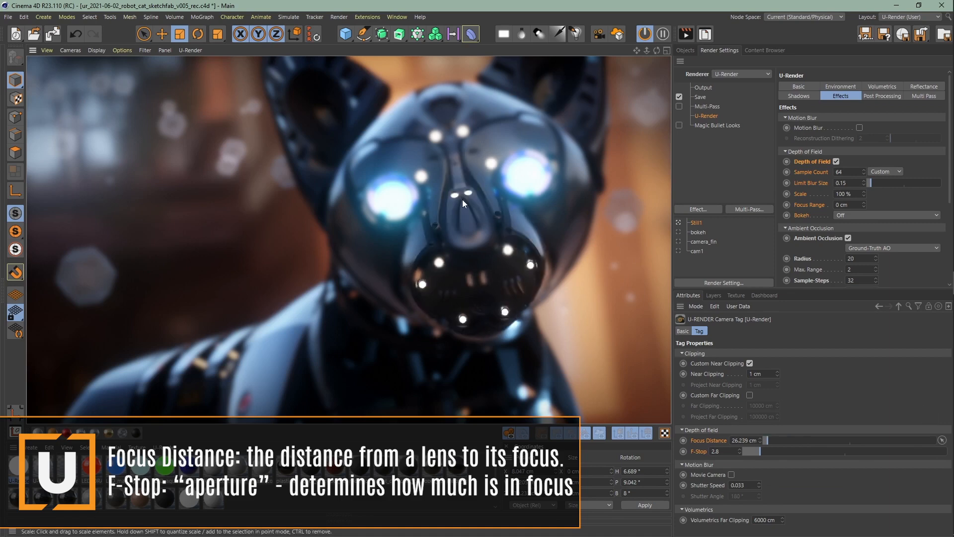
mouse_move(774, 455)
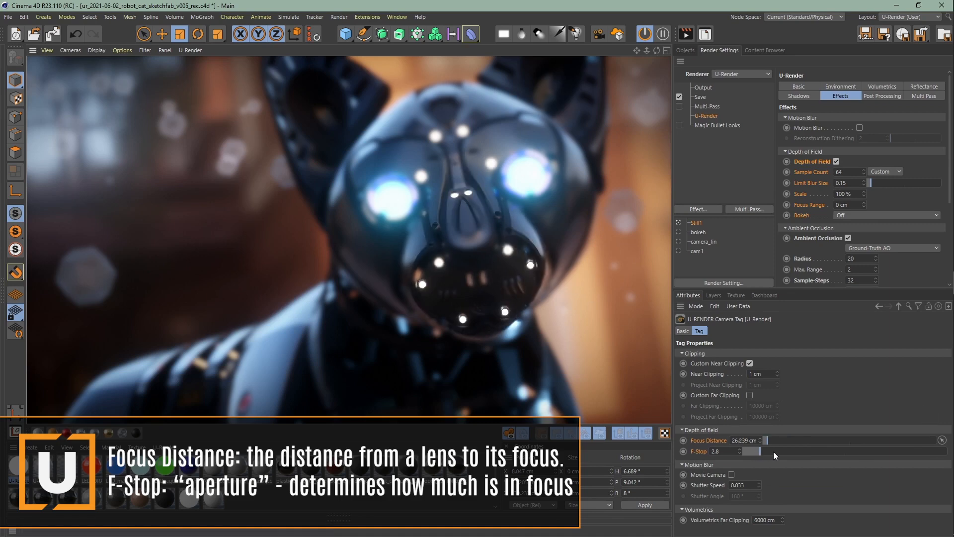
drag(755, 450, 845, 451)
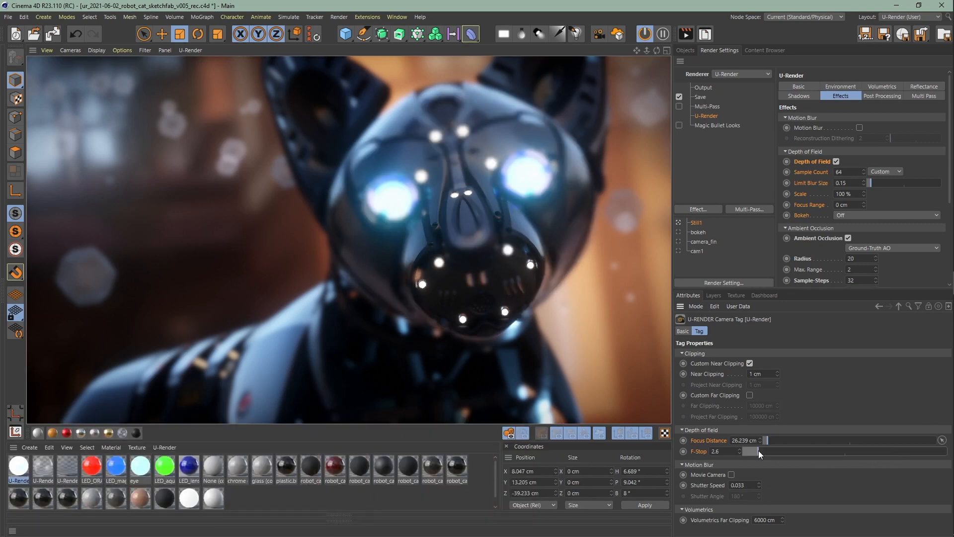
drag(761, 451, 759, 451)
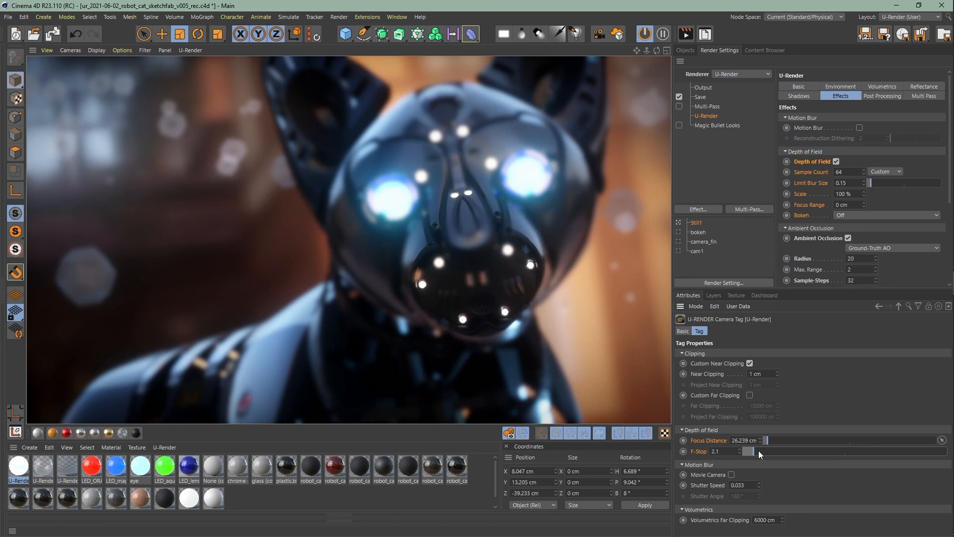
drag(730, 450, 759, 451)
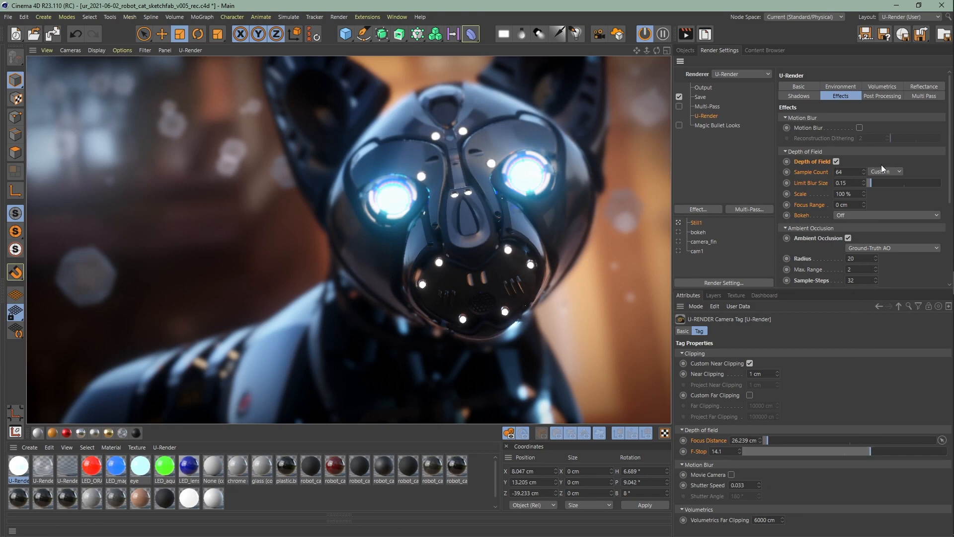
Step: Try the Low, Medium and High Sample Count presets, settling on Medium (128)
click(884, 171)
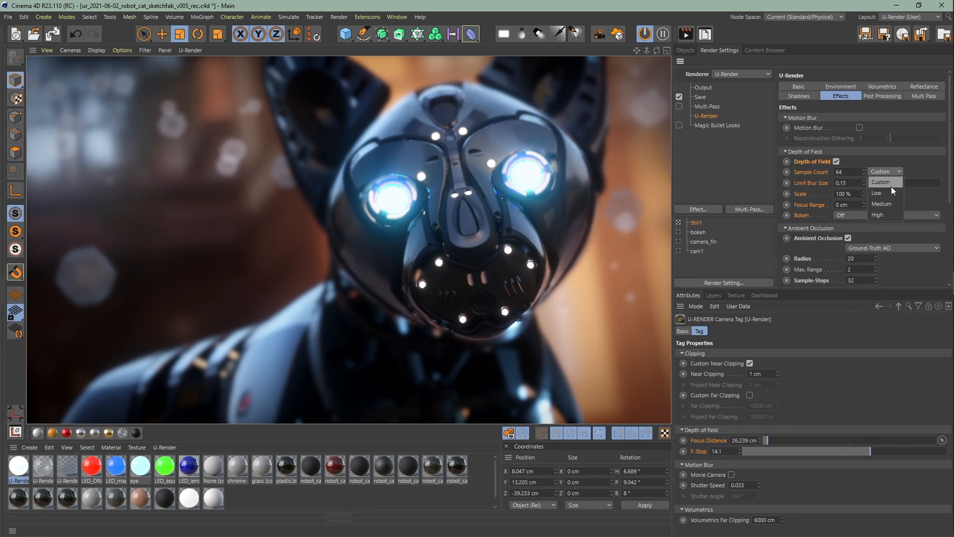
click(878, 193)
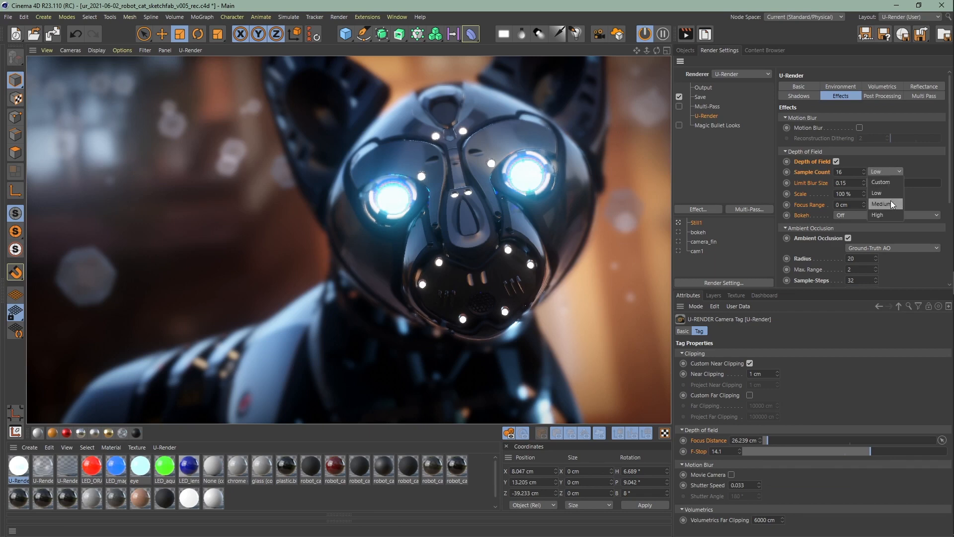
click(882, 204)
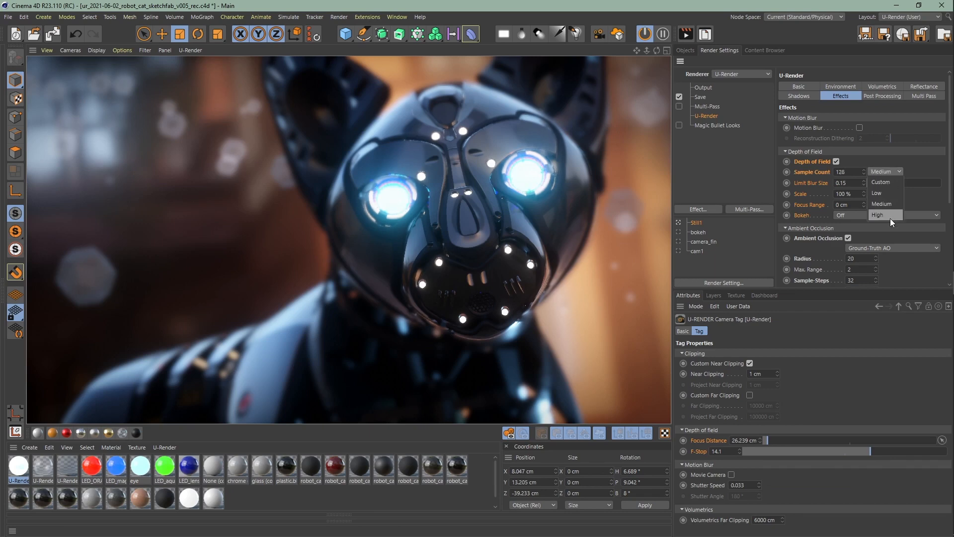
click(879, 214)
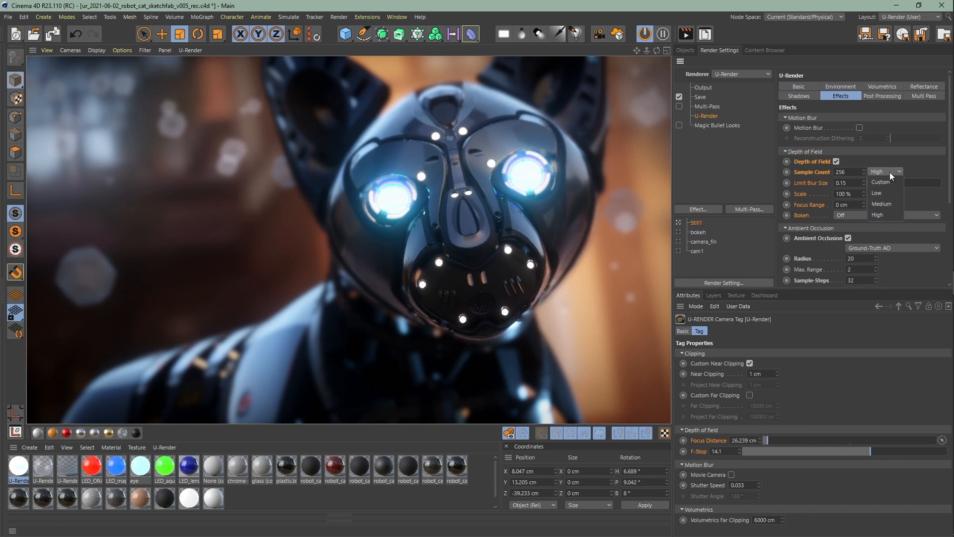
click(881, 204)
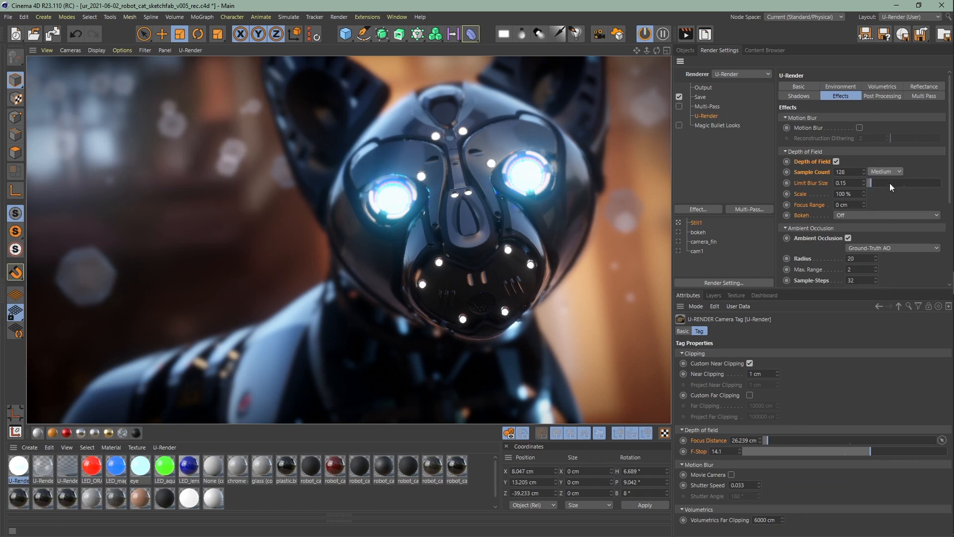
mouse_move(892, 187)
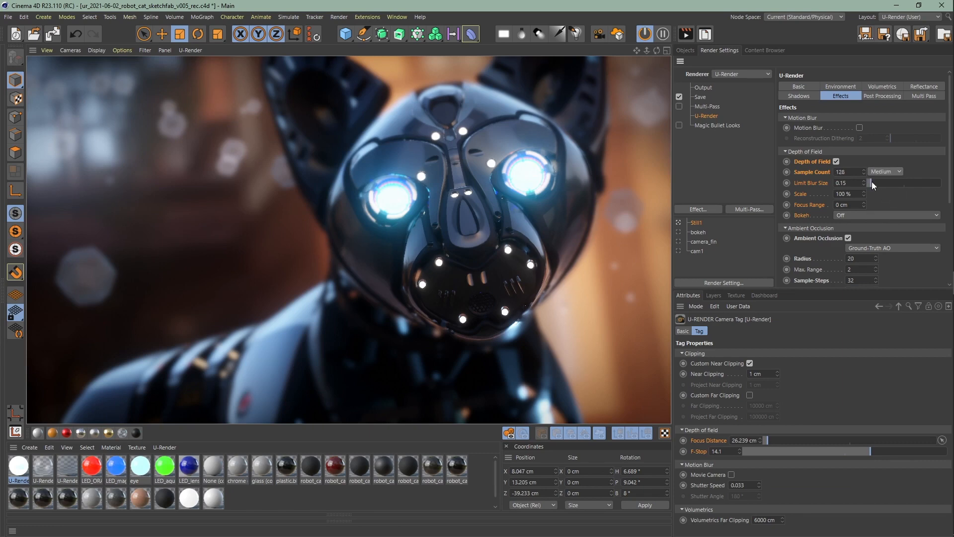
Step: Give depth of field Limit Blur Size 0.14, Scale 250% and Focus Range 3 cm
drag(873, 182, 867, 182)
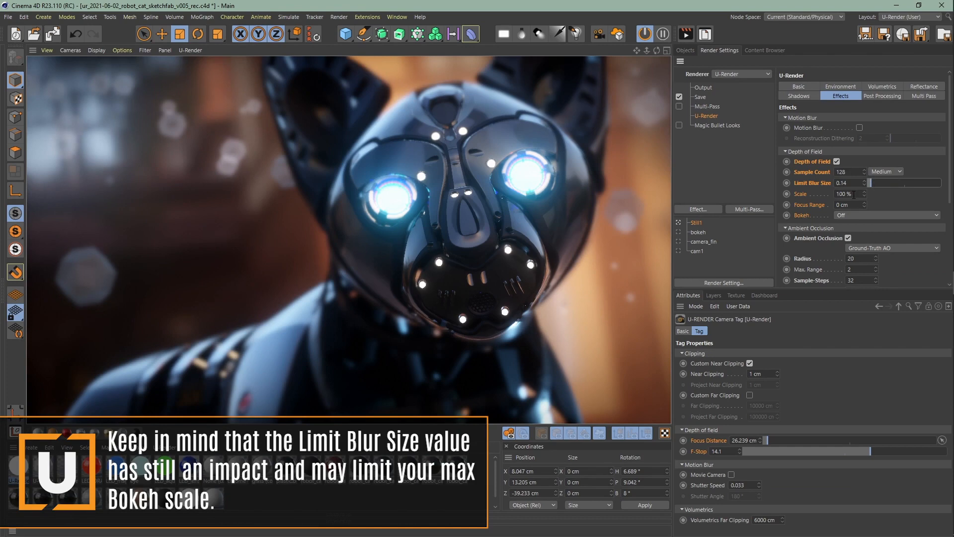
text(10)
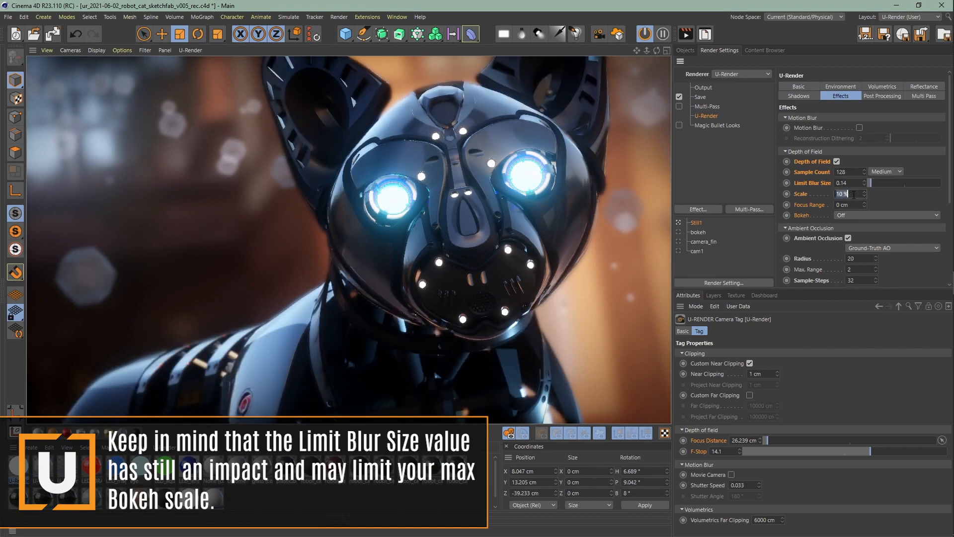
text(25 %)
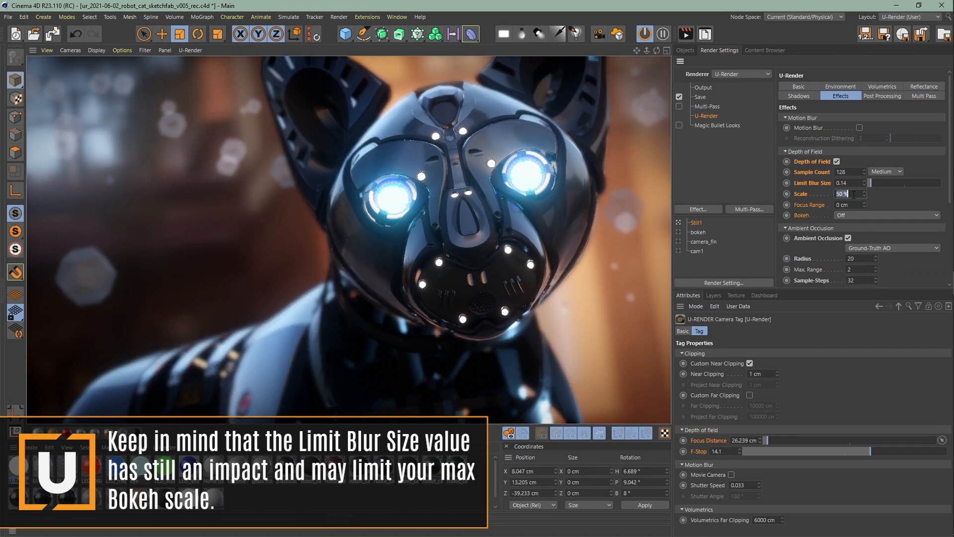
text(500)
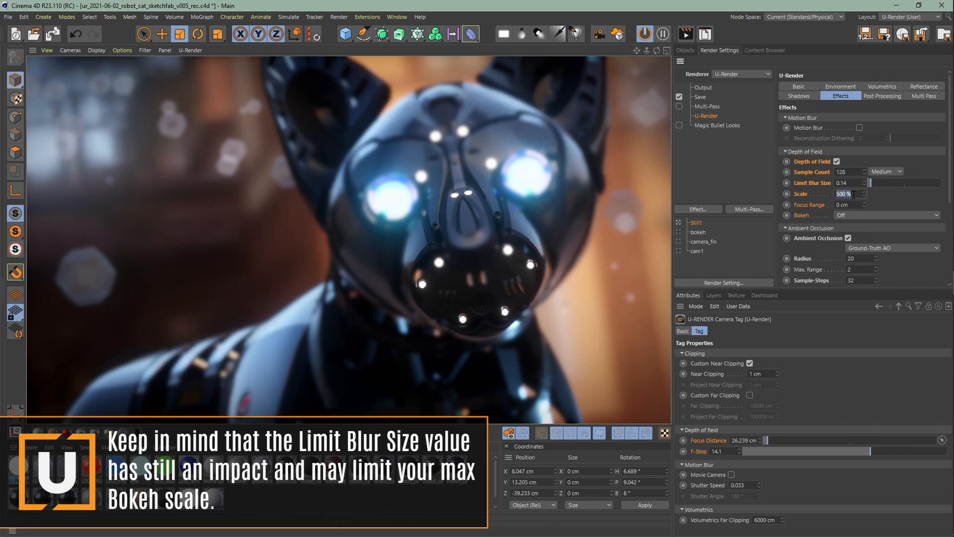
text(100)
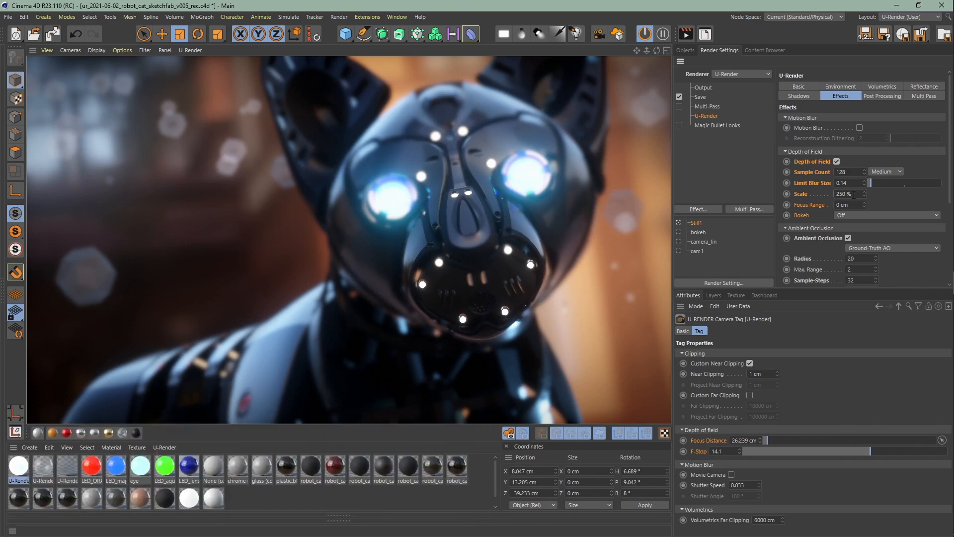
click(845, 204)
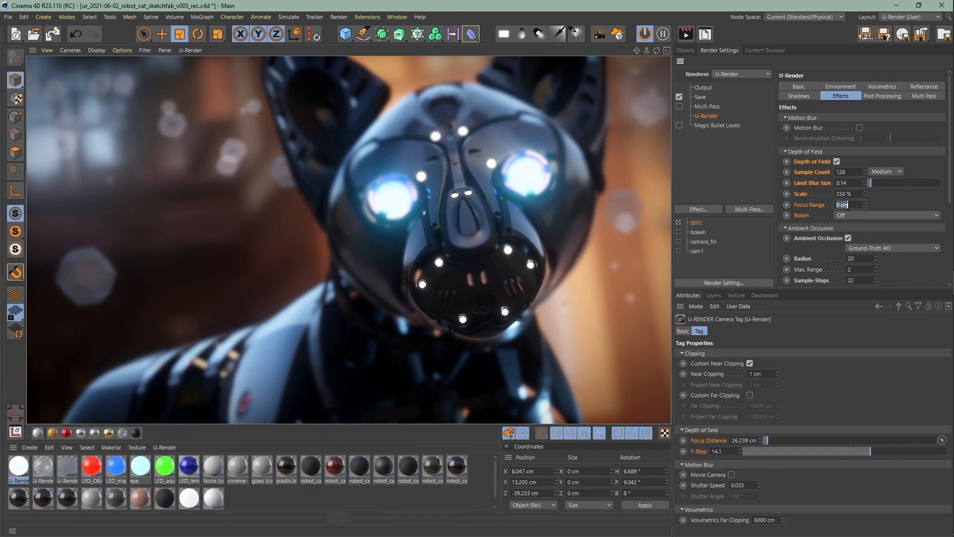
text(3 cm)
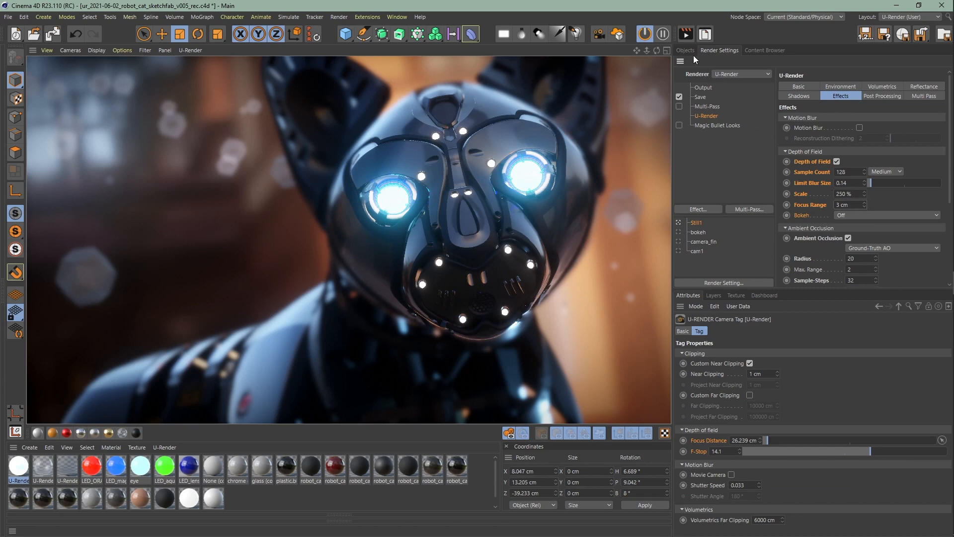
Step: Enter 2.8 as the camera tag's F-Stop, then bring up the U-Render Effects settings
click(685, 50)
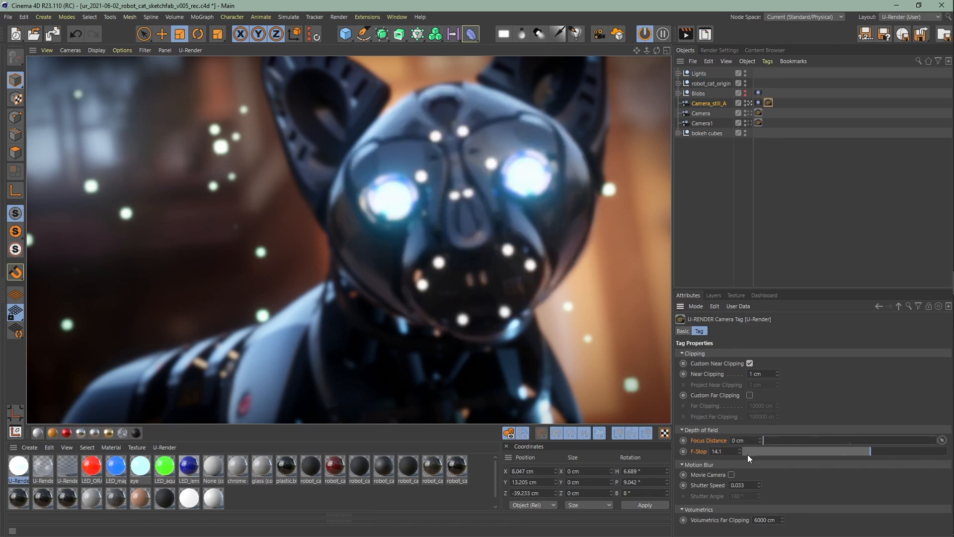
click(721, 450)
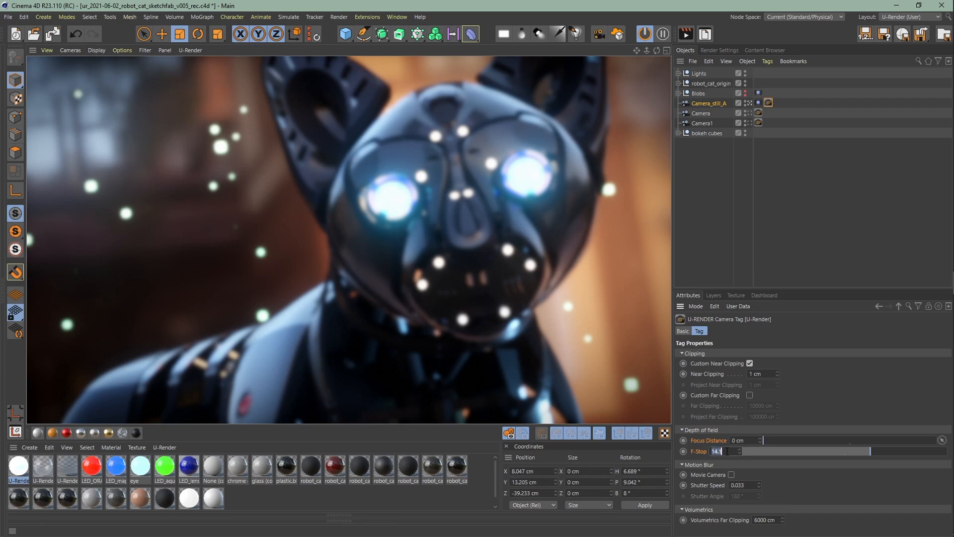
text(2.8)
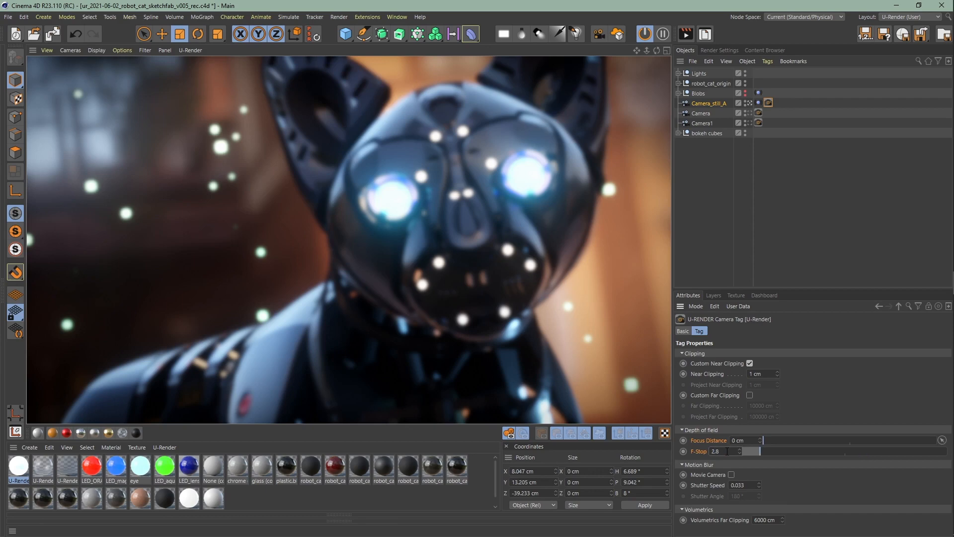
click(719, 50)
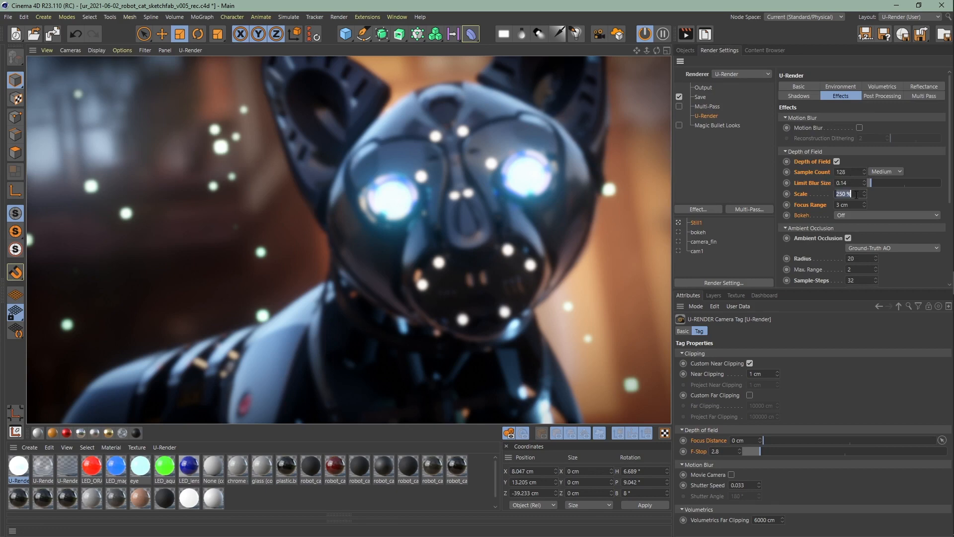
Step: Set depth of field Scale to 10% with High Quality, Polygon-shaped bokeh
text(10)
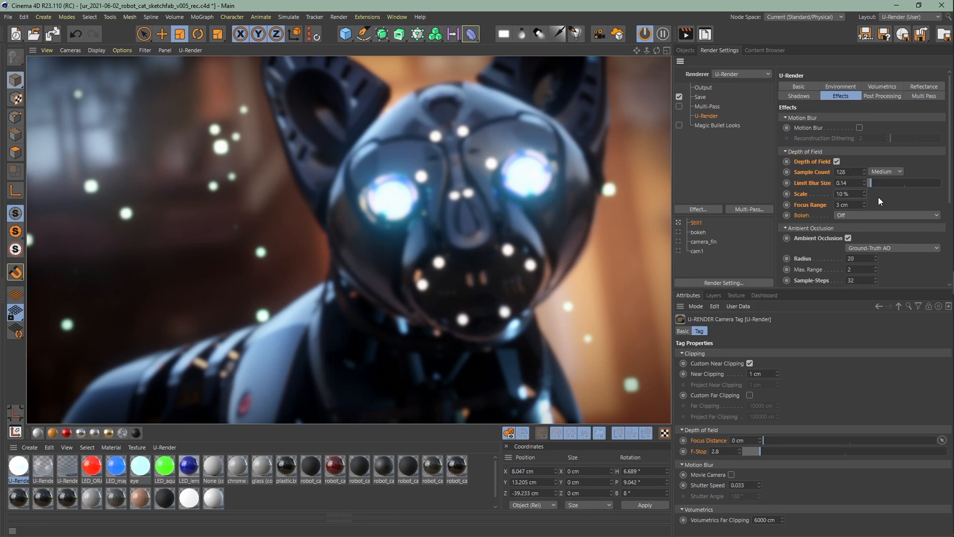
click(886, 215)
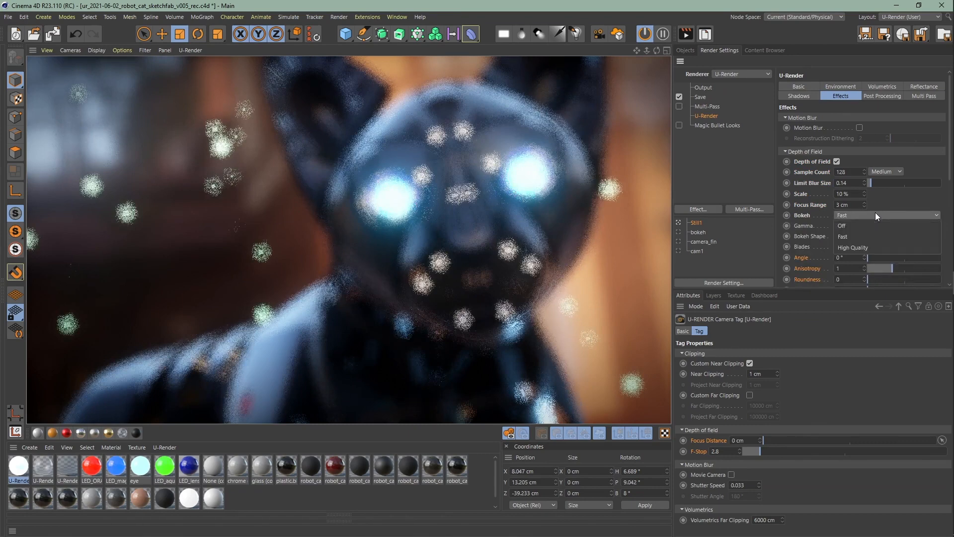
click(883, 214)
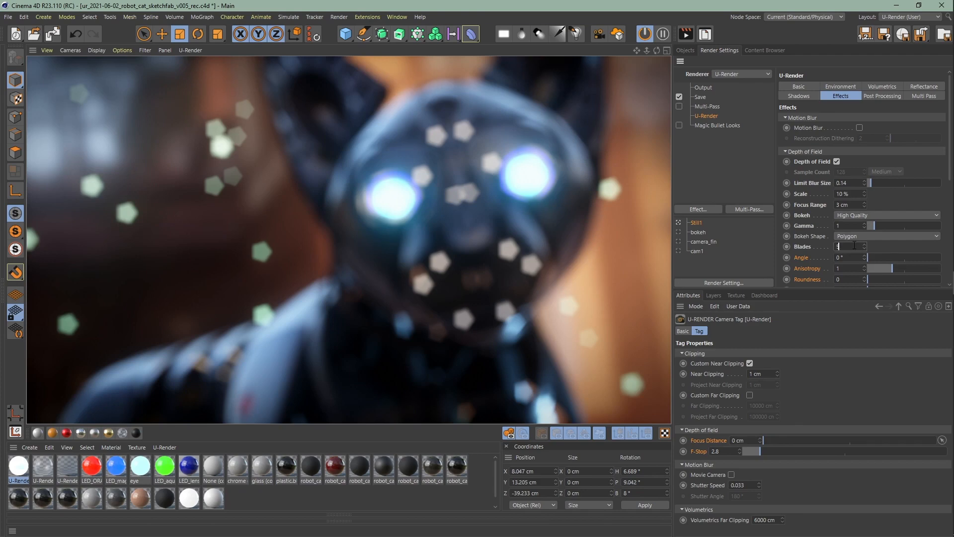
Step: Try bokeh blade counts 5, 4 and 13, ending with 3 blades for triangles
text(5)
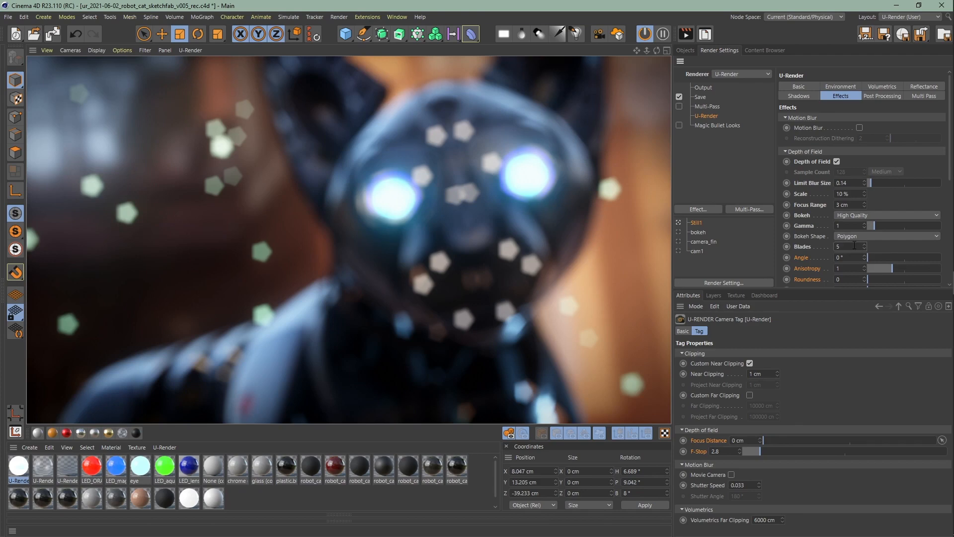
click(847, 246)
text(3)
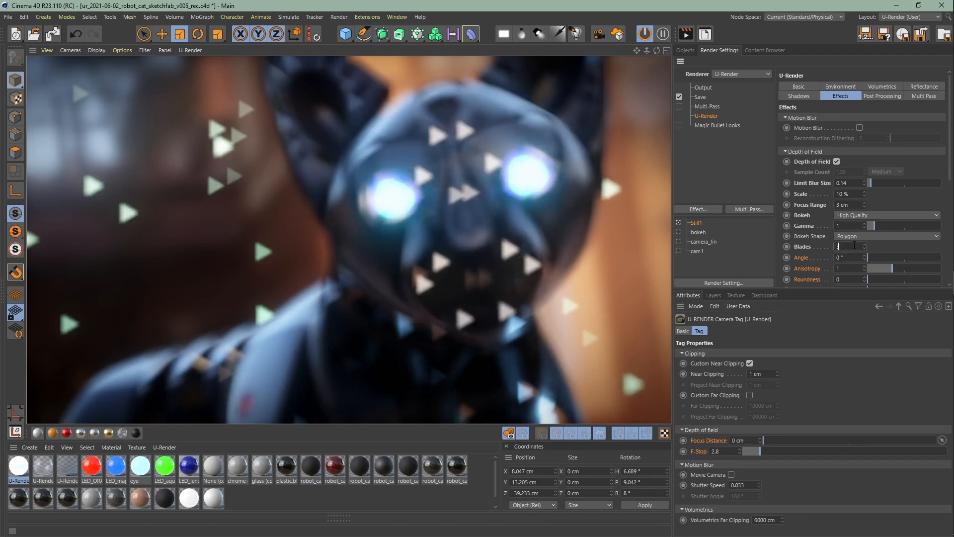
text(4)
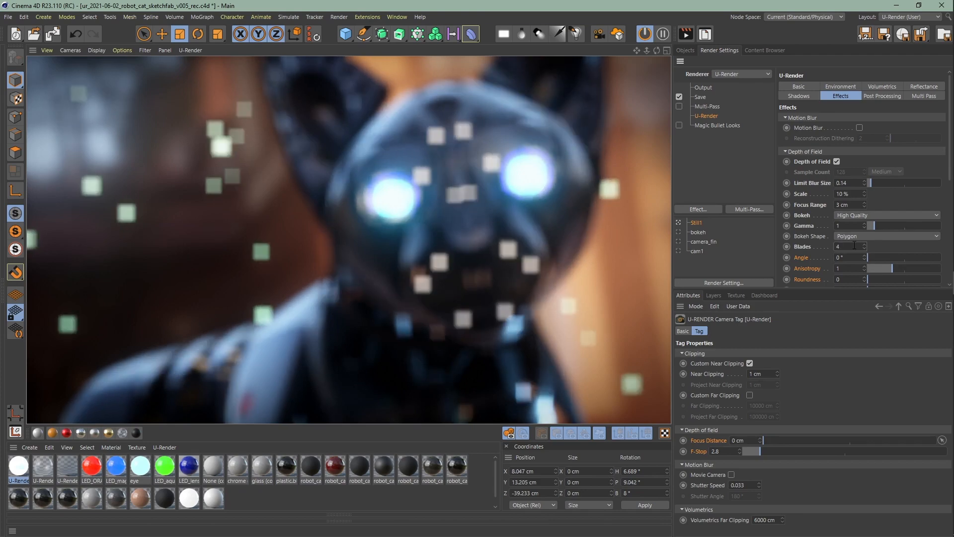
click(859, 246)
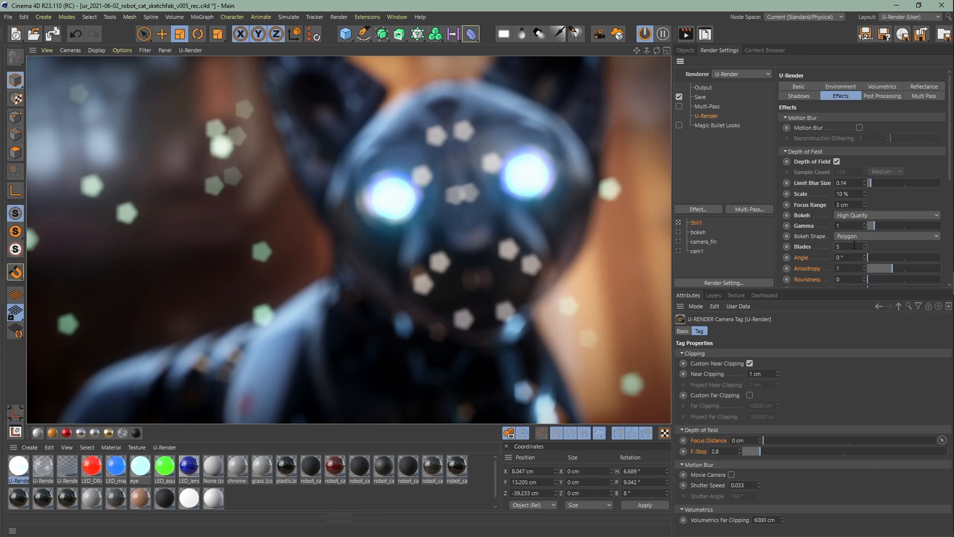
click(863, 243)
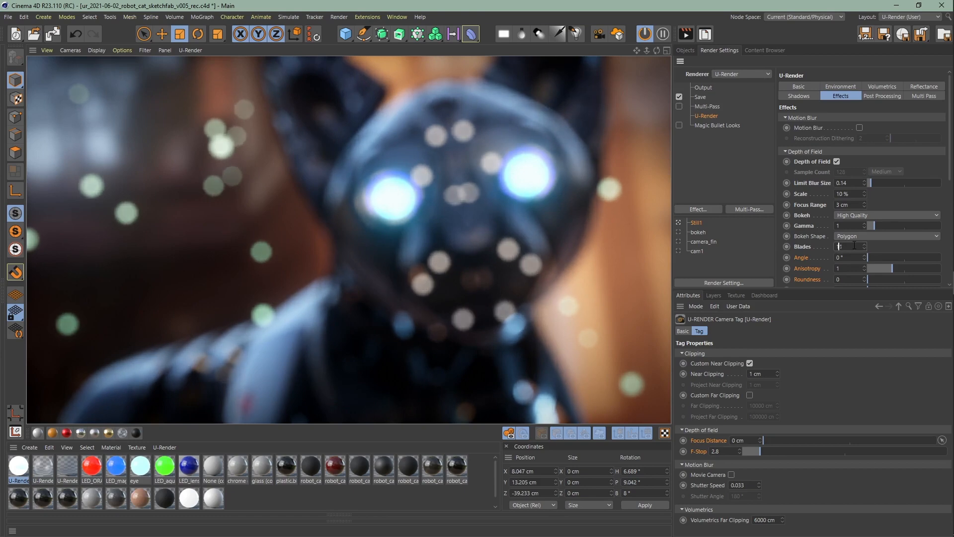
text(13)
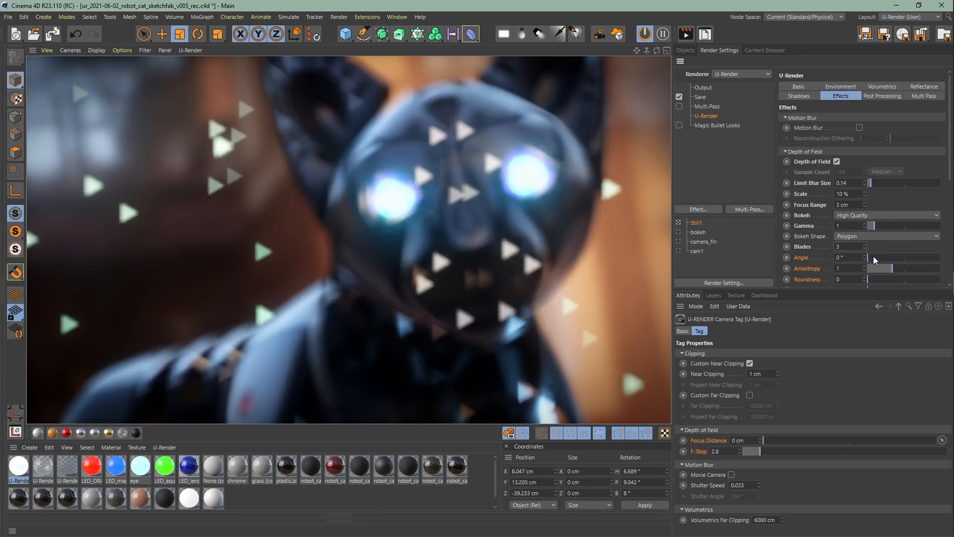
Step: Experiment with bokeh Angle and Anisotropy to rotate and stretch the triangles
text(72)
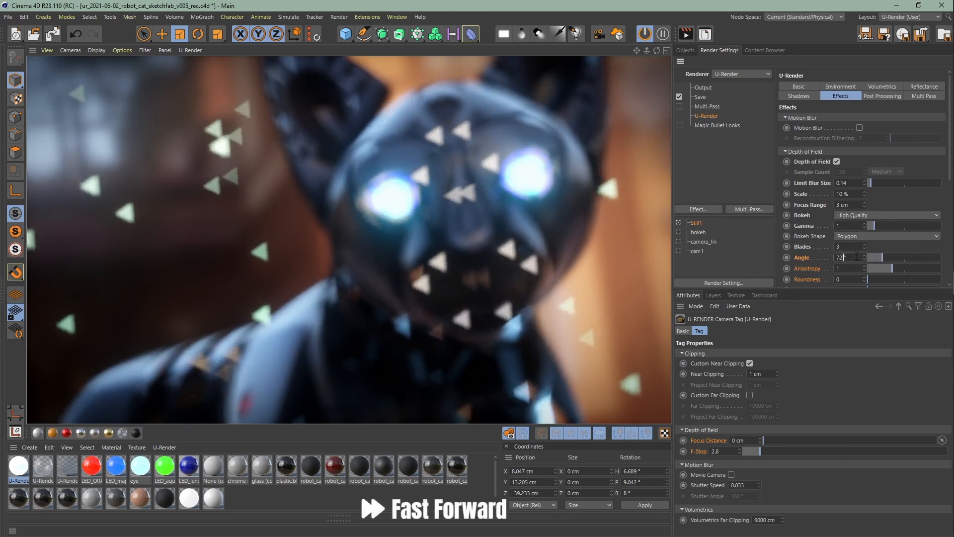
drag(858, 257, 906, 257)
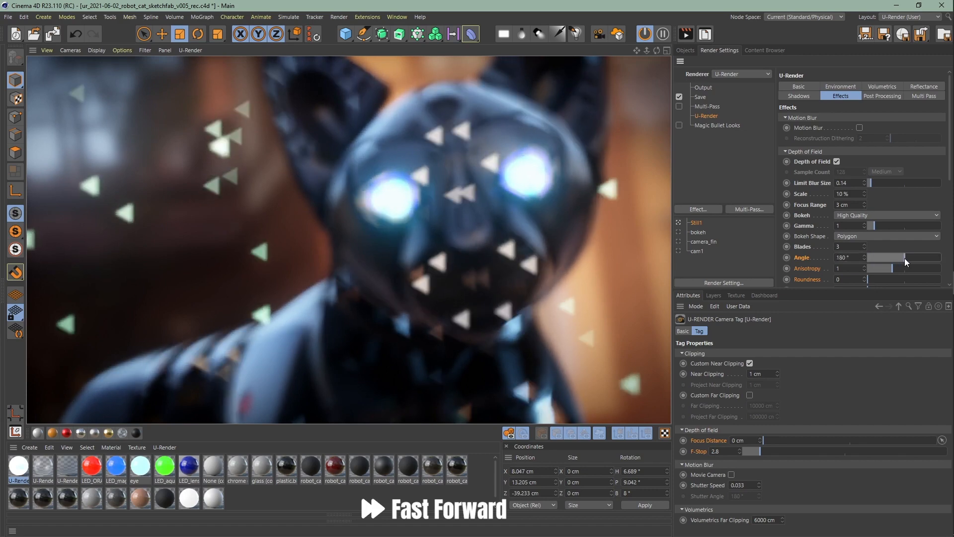
drag(903, 257, 852, 257)
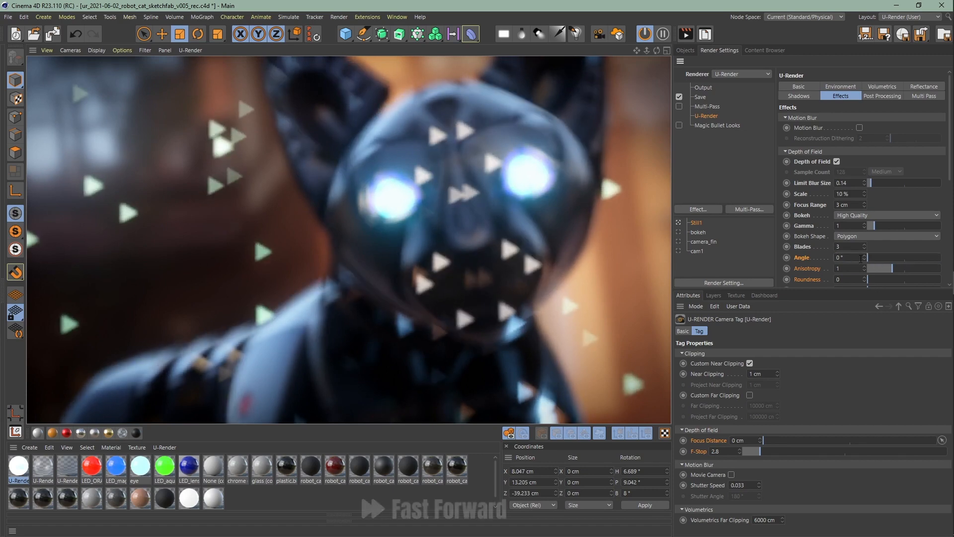
drag(889, 268, 875, 268)
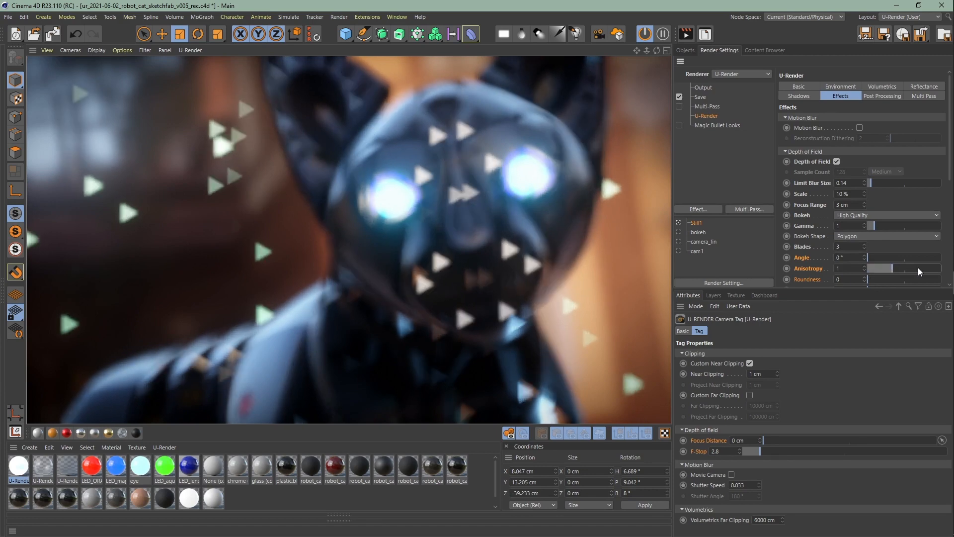
drag(876, 268, 907, 268)
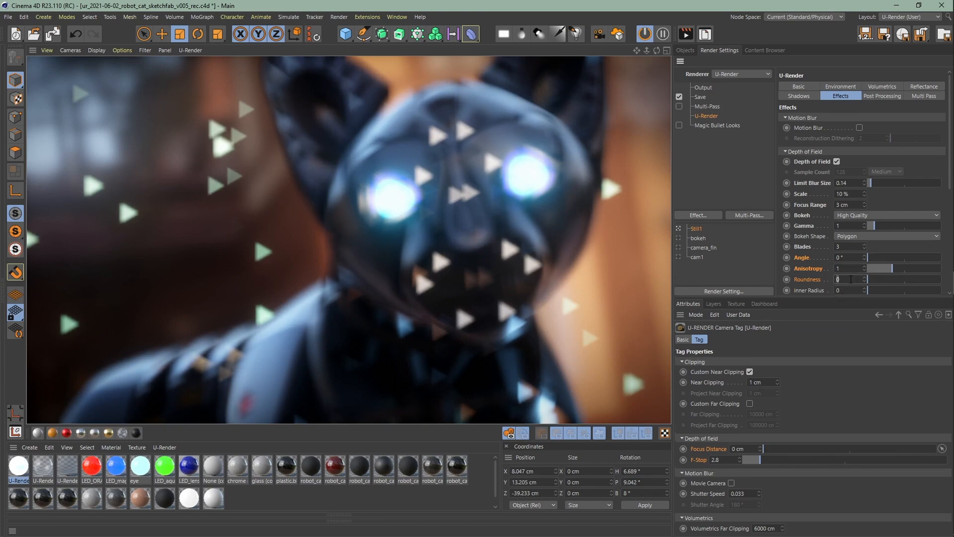
Step: Raise Roundness and Inner Radius into ring bokeh, then set Bokeh Shape to Texture
drag(852, 279, 892, 279)
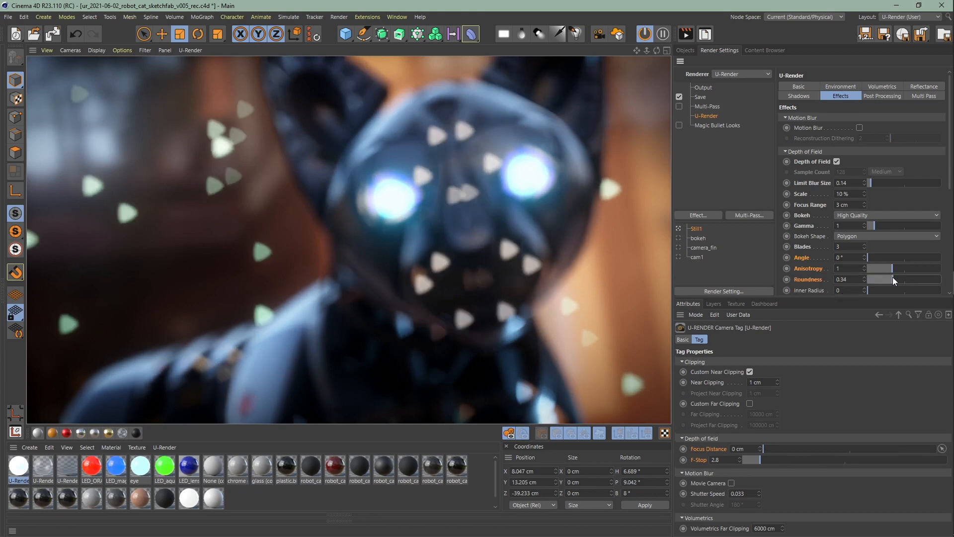
drag(883, 279, 930, 279)
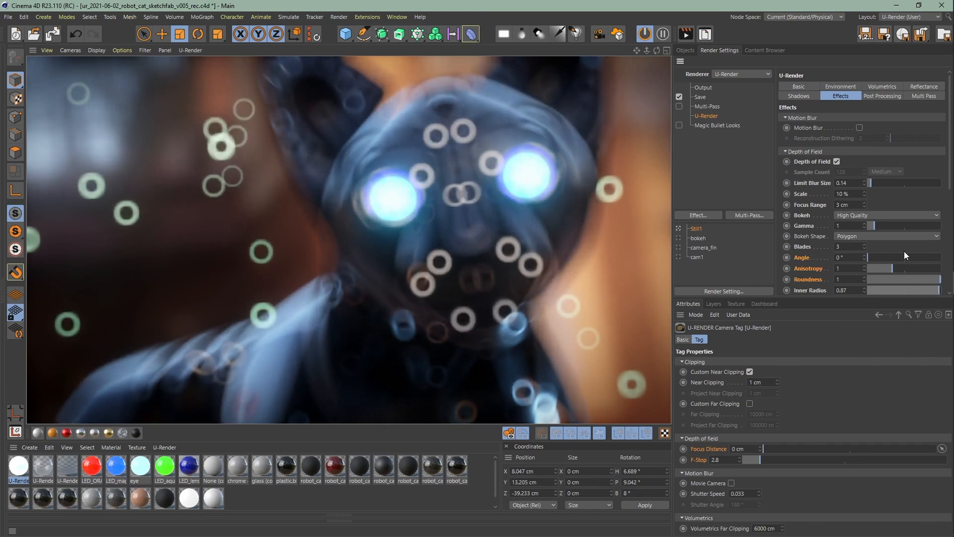
click(883, 236)
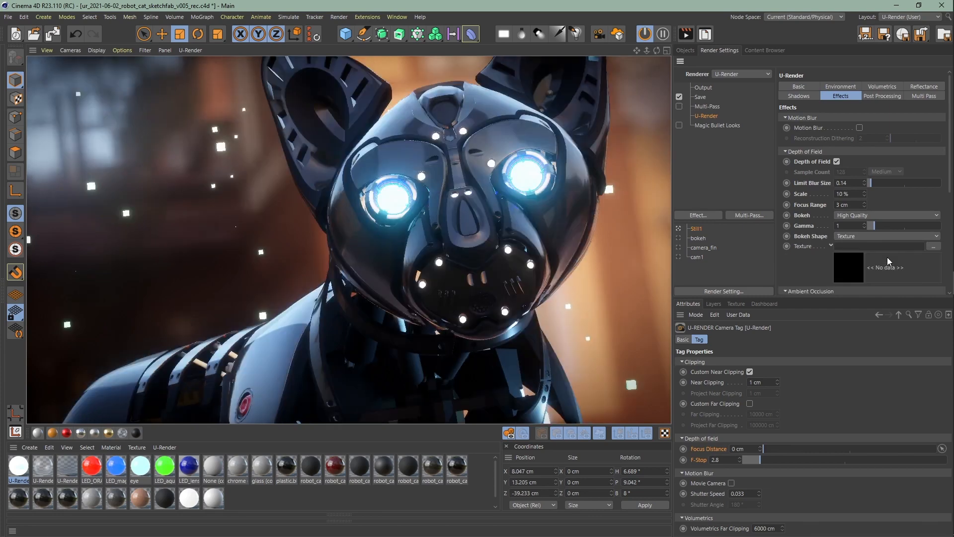
Step: Load boke_bubble, bokeh_heart and bokeh_heart-rainbow in turn as the bokeh texture shape
click(936, 246)
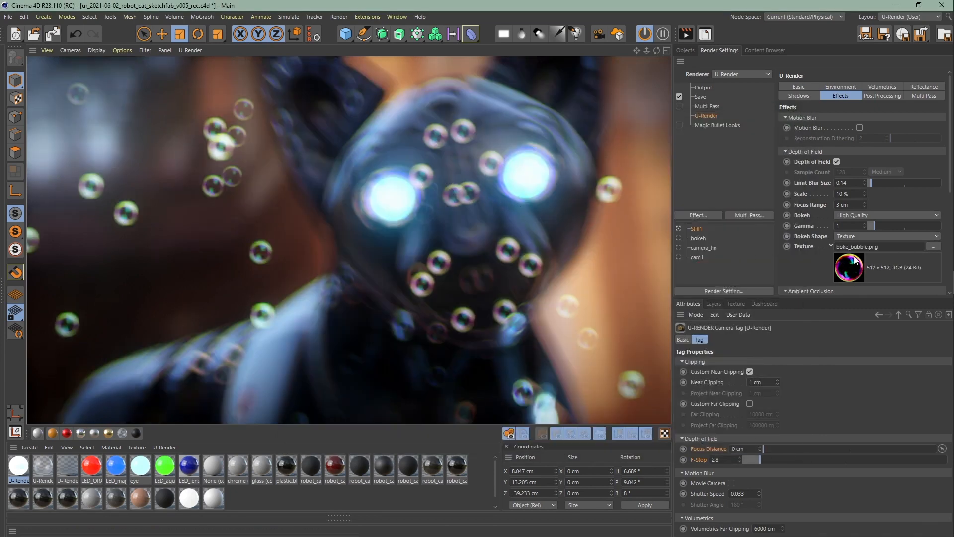
click(932, 246)
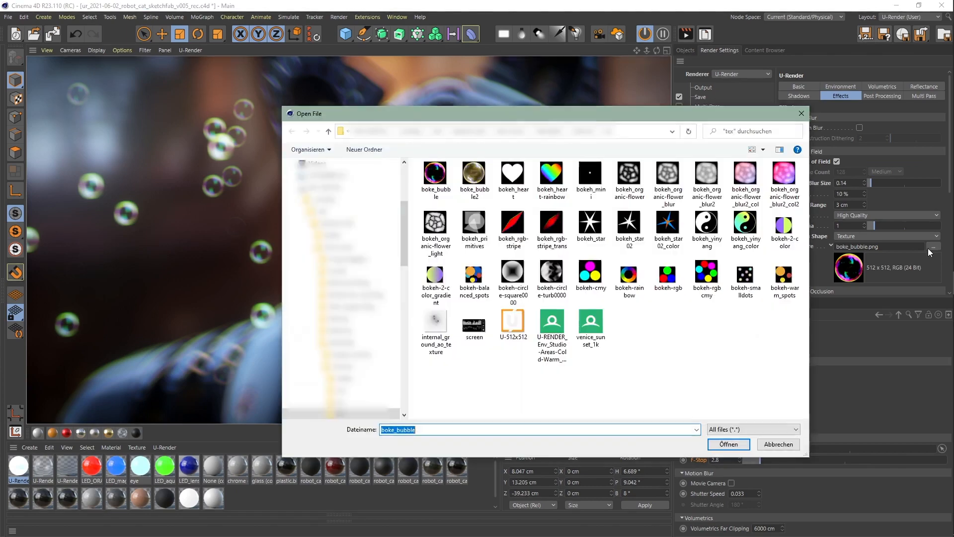
double_click(511, 173)
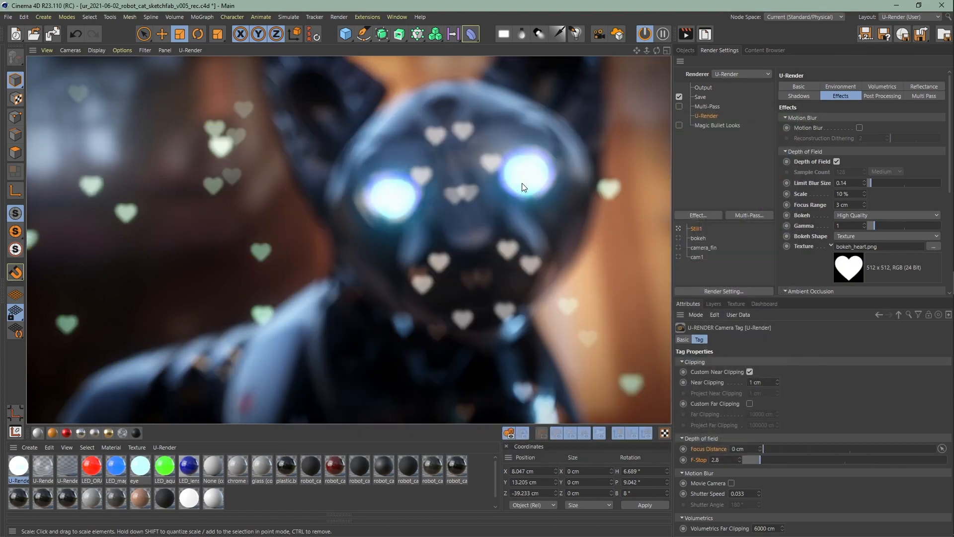
click(933, 246)
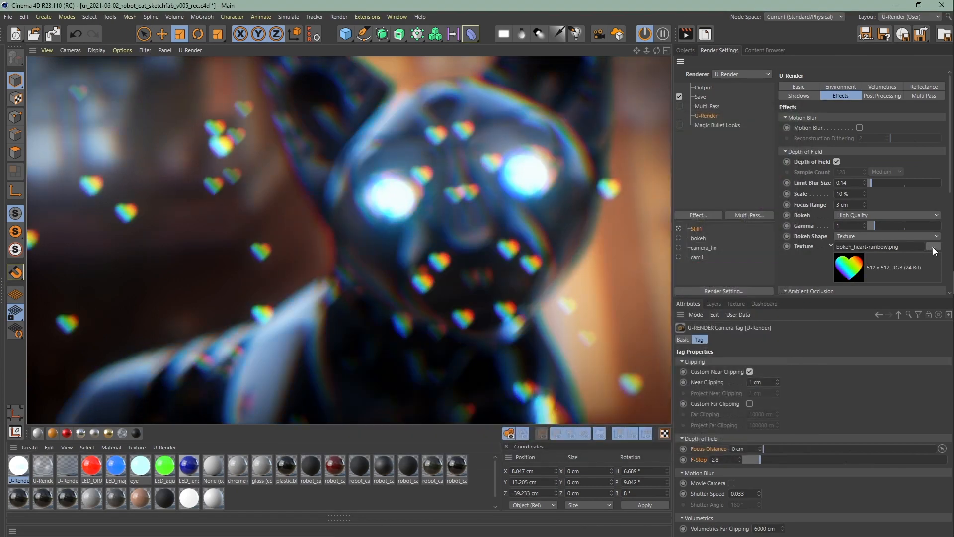
click(935, 246)
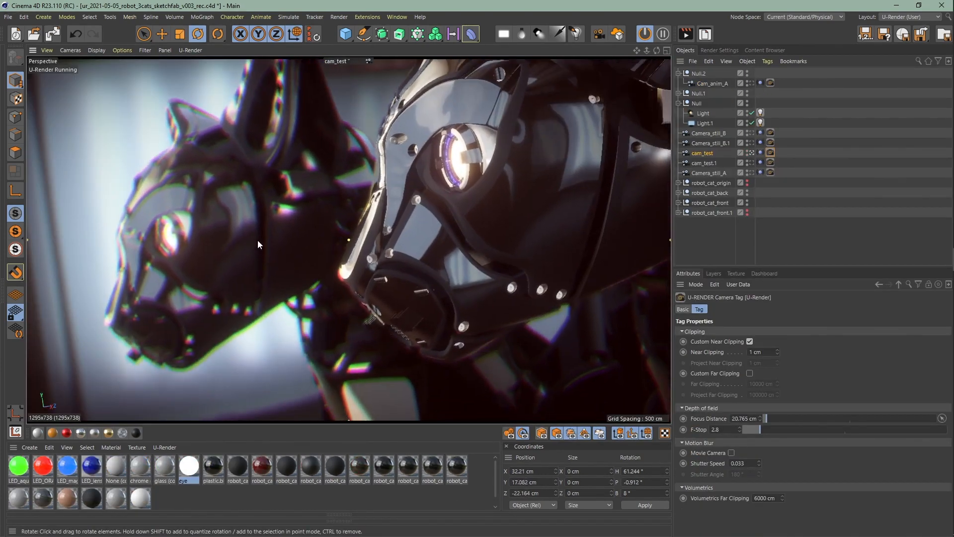
Step: Orbit around the two cat heads and select robot_cat_front, focusing the nearer head at ~33 cm
drag(274, 243, 255, 238)
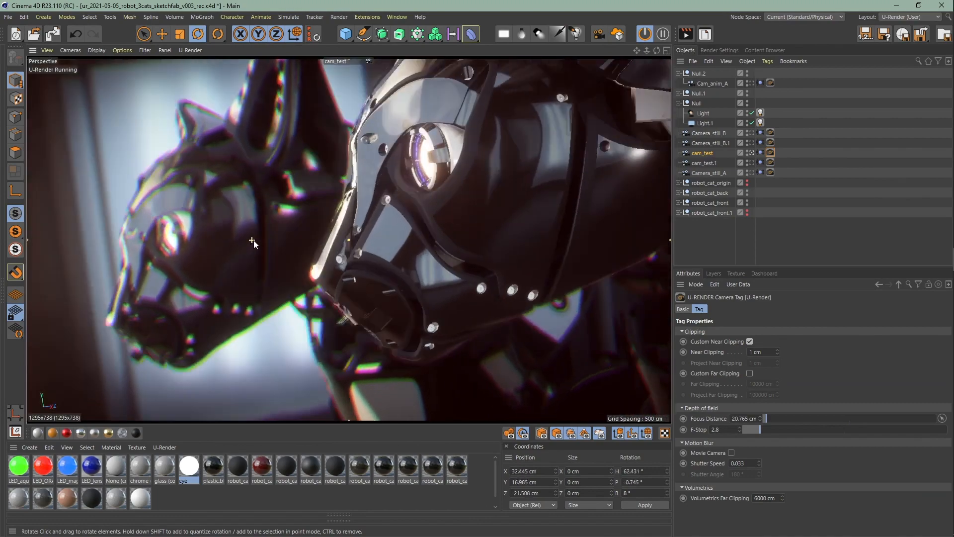
drag(254, 243, 419, 219)
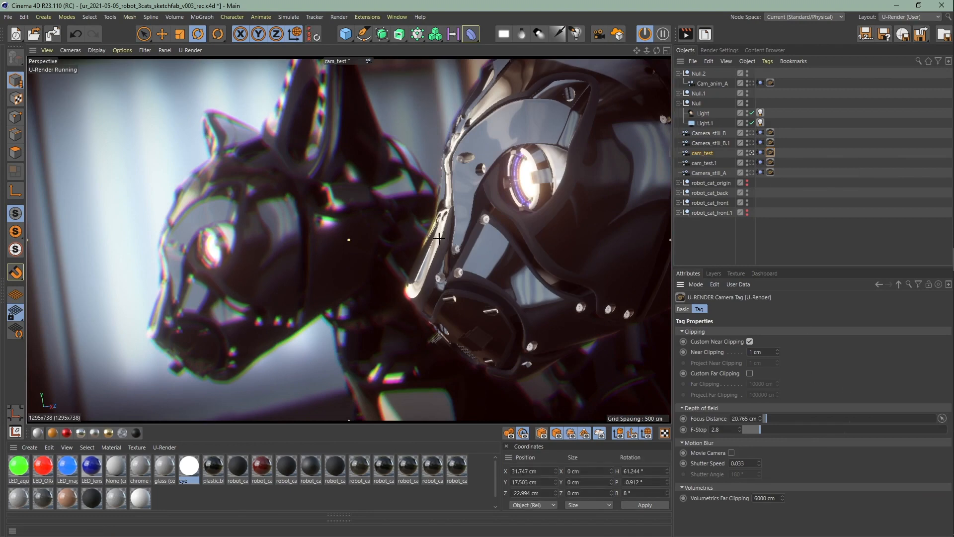
drag(438, 237, 382, 253)
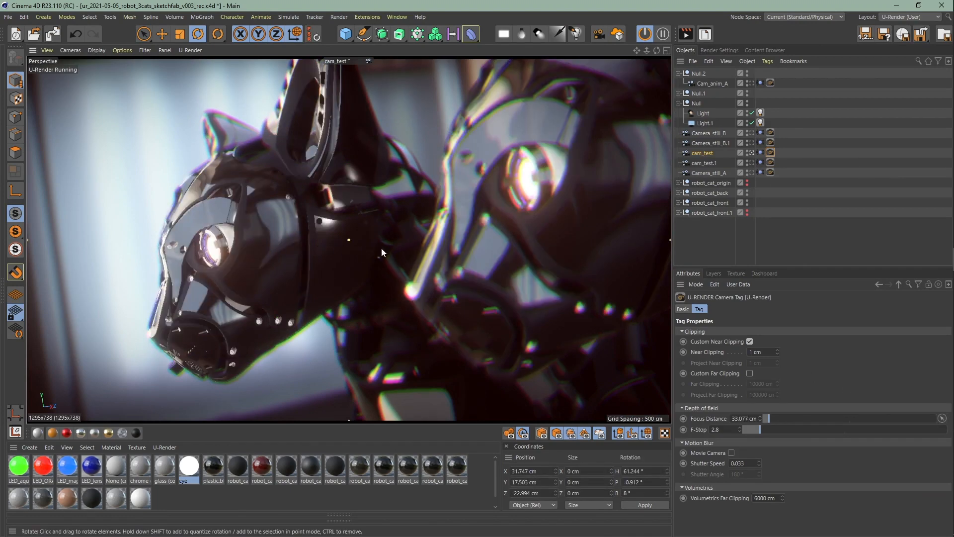
click(710, 202)
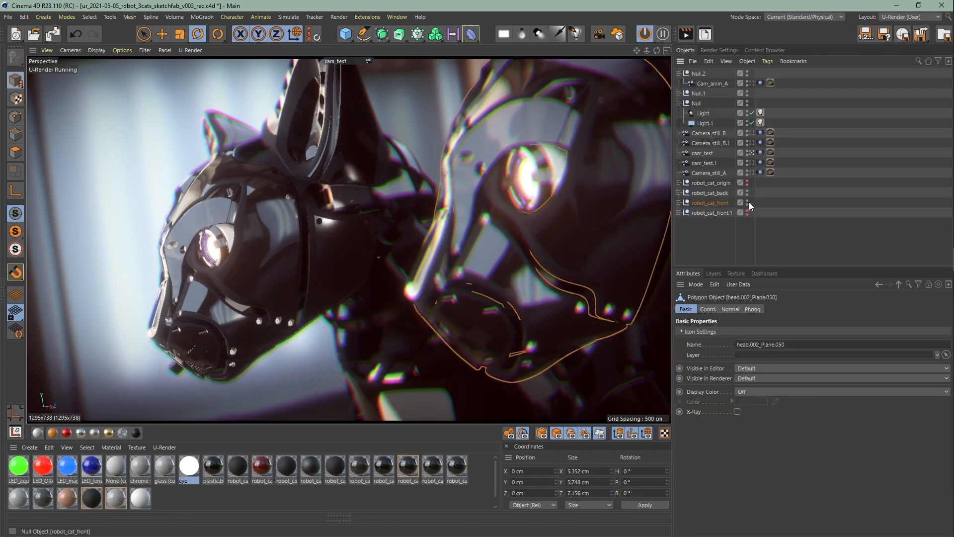